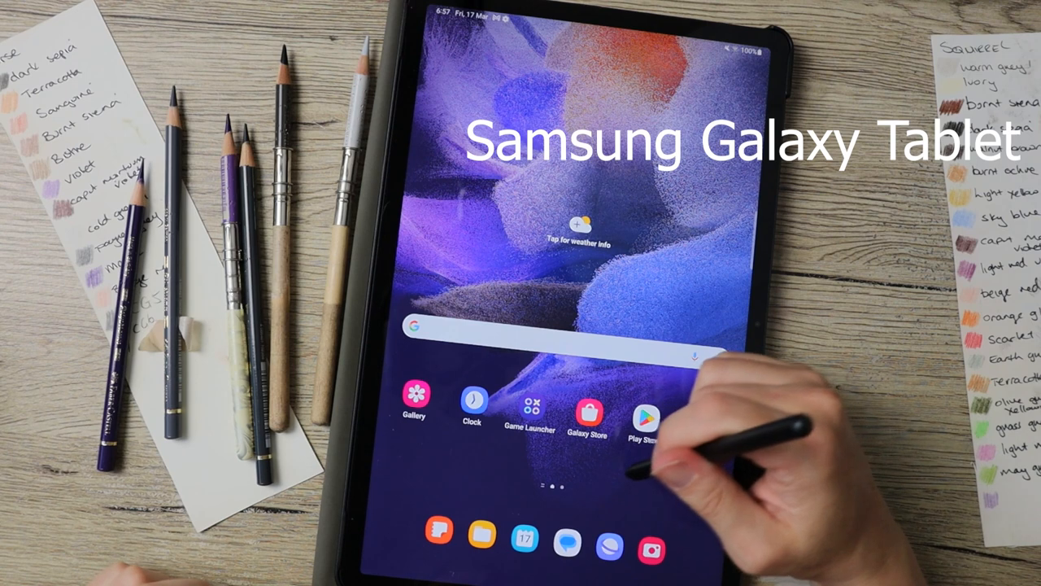
{"action": "mouse_move", "coordinate": [691, 423]}
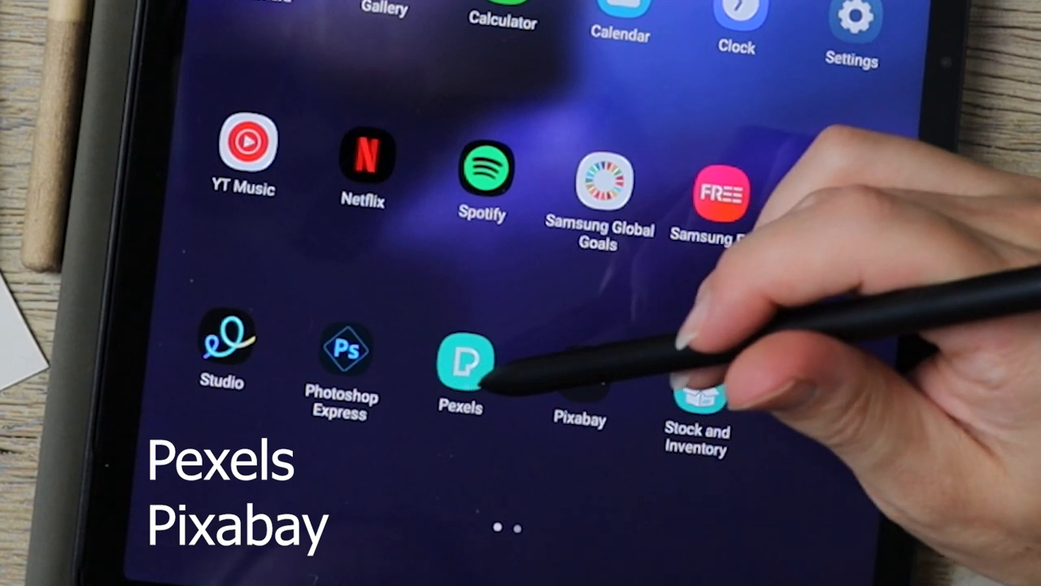
- Search Pixabay for 'Horse' and scroll through the photo results
{"action": "left_click", "coordinate": [579, 366]}
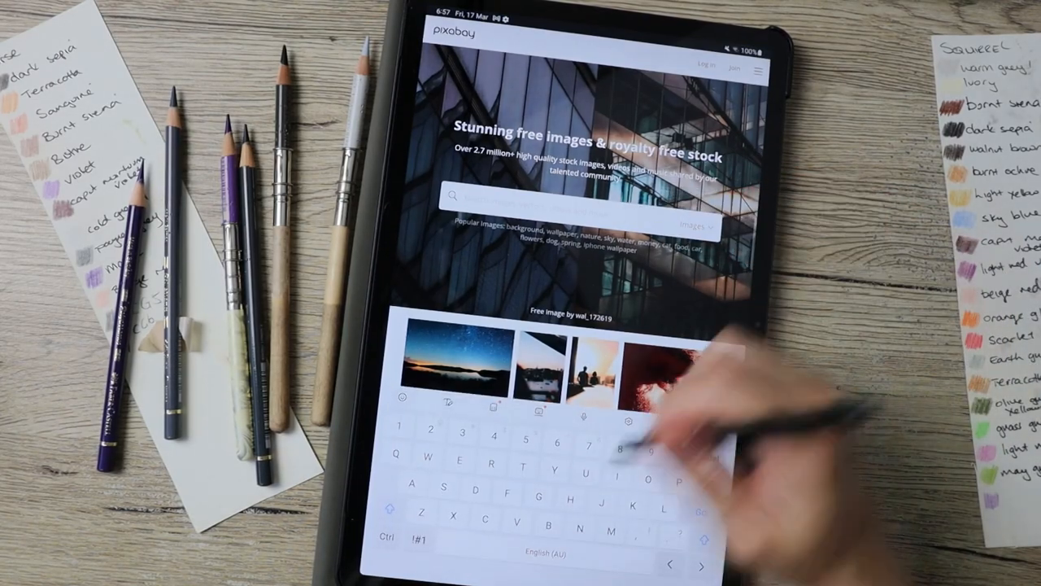
{"action": "type", "text": "Horse"}
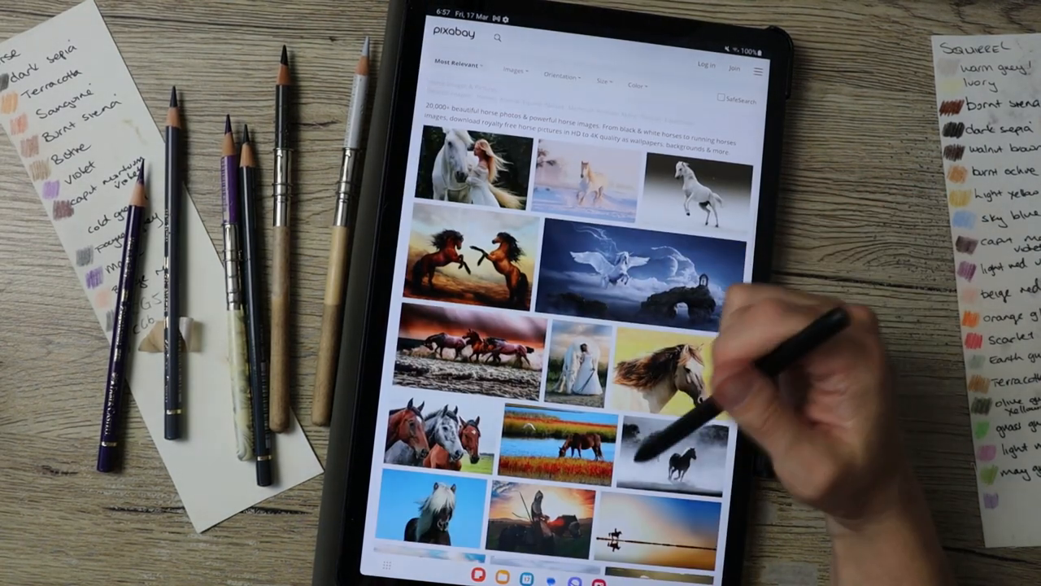
{"action": "scroll", "scroll_direction": "down", "scroll_amount": 3}
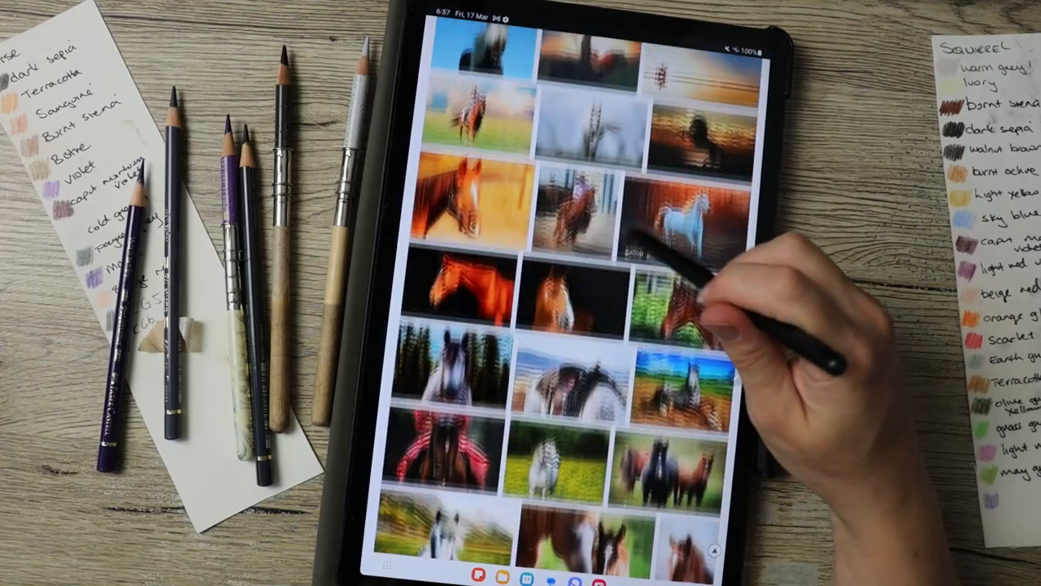
- Download the grey horse photo via Free Download, passing the not-a-robot check
{"action": "left_click", "coordinate": [675, 219]}
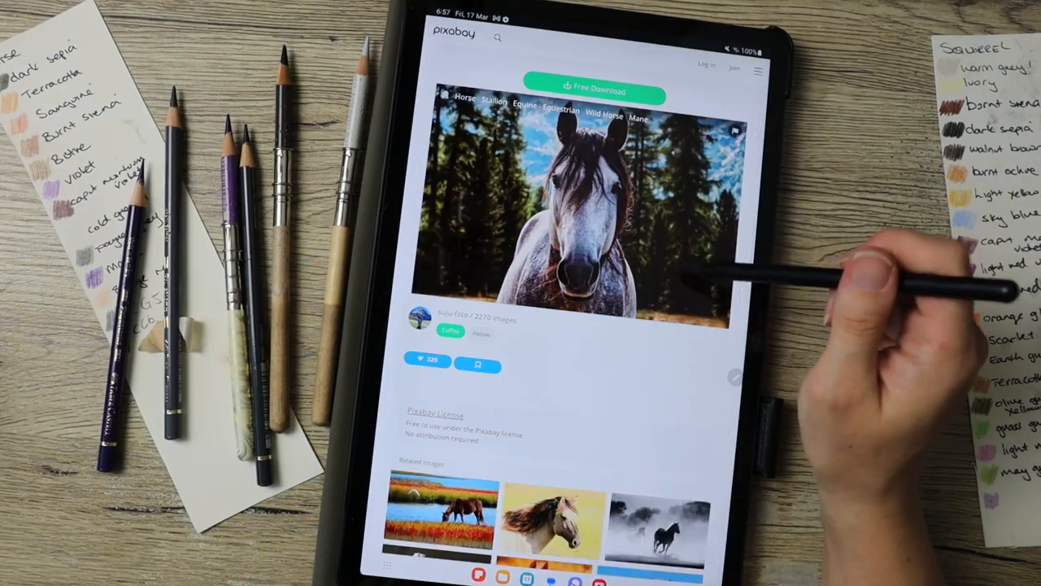
{"action": "scroll", "scroll_direction": "down", "scroll_amount": 3}
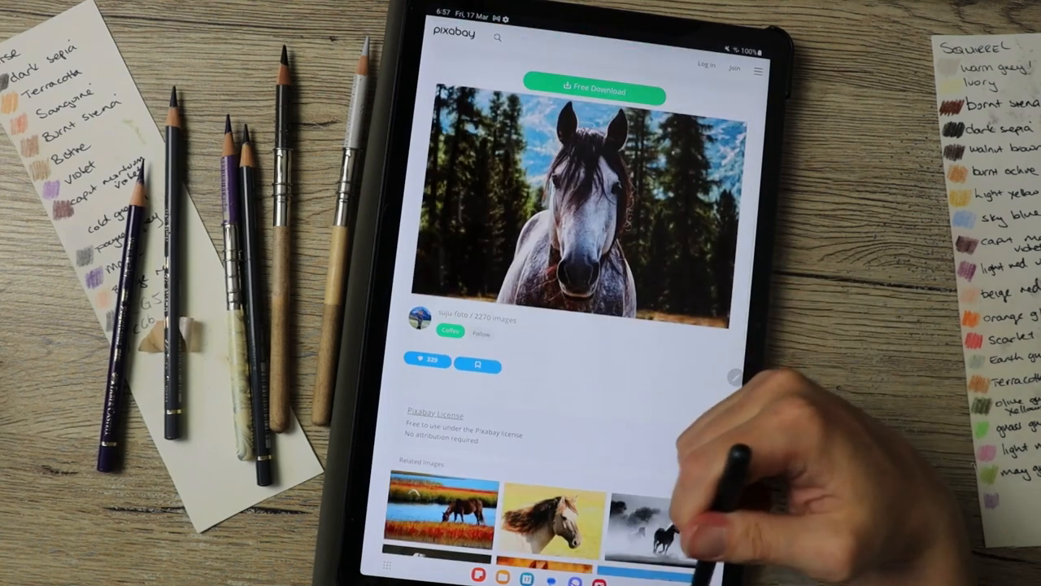
{"action": "left_click", "coordinate": [595, 92]}
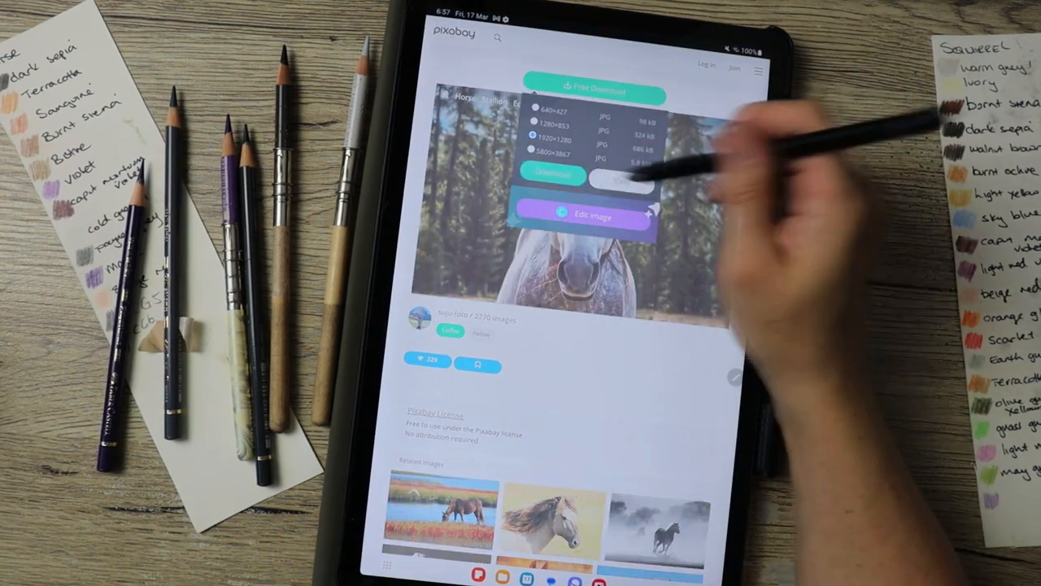
{"action": "left_click", "coordinate": [553, 174]}
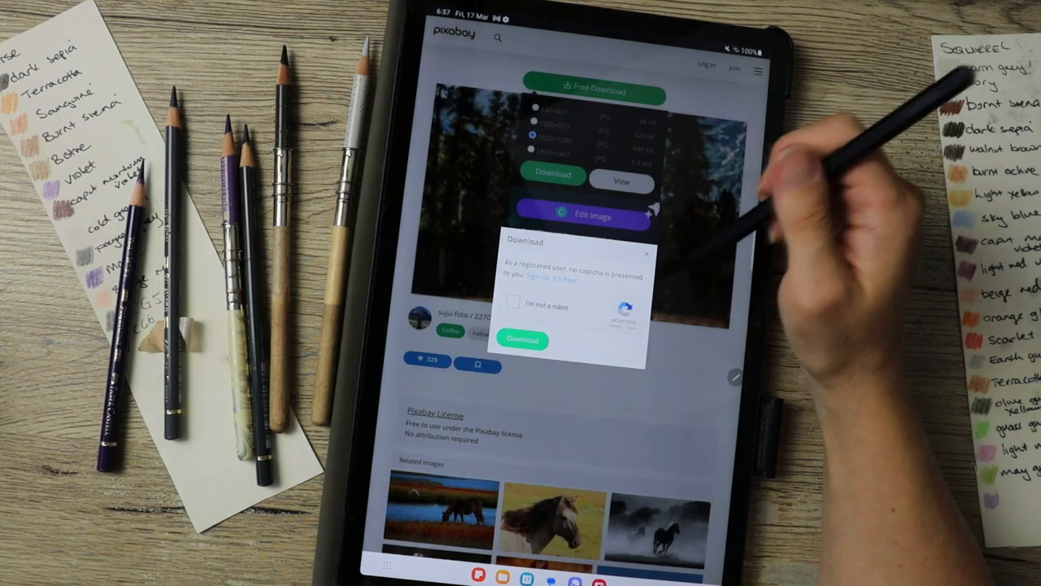
{"action": "left_click", "coordinate": [514, 304]}
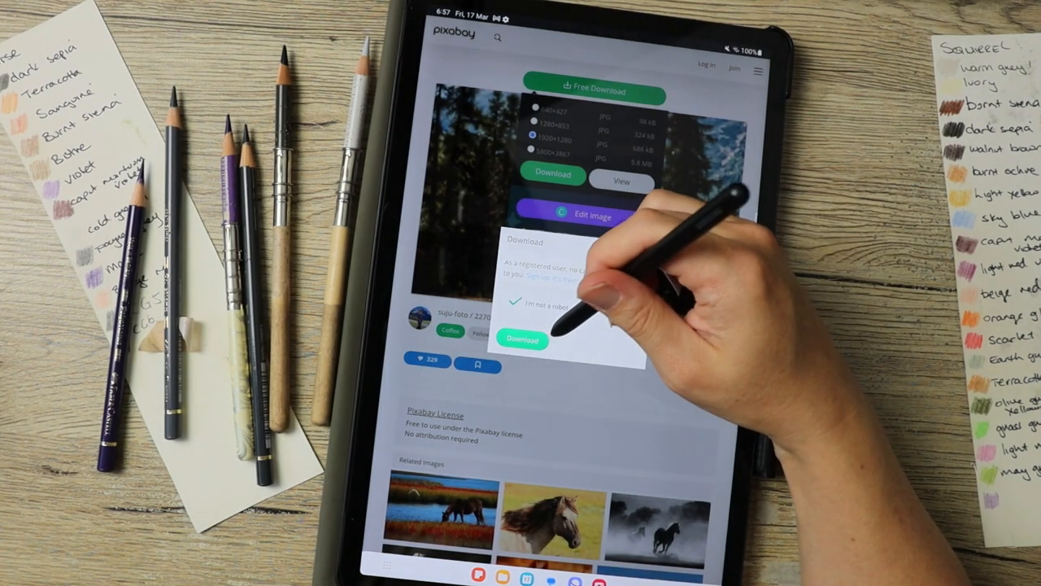
{"action": "left_click", "coordinate": [521, 340]}
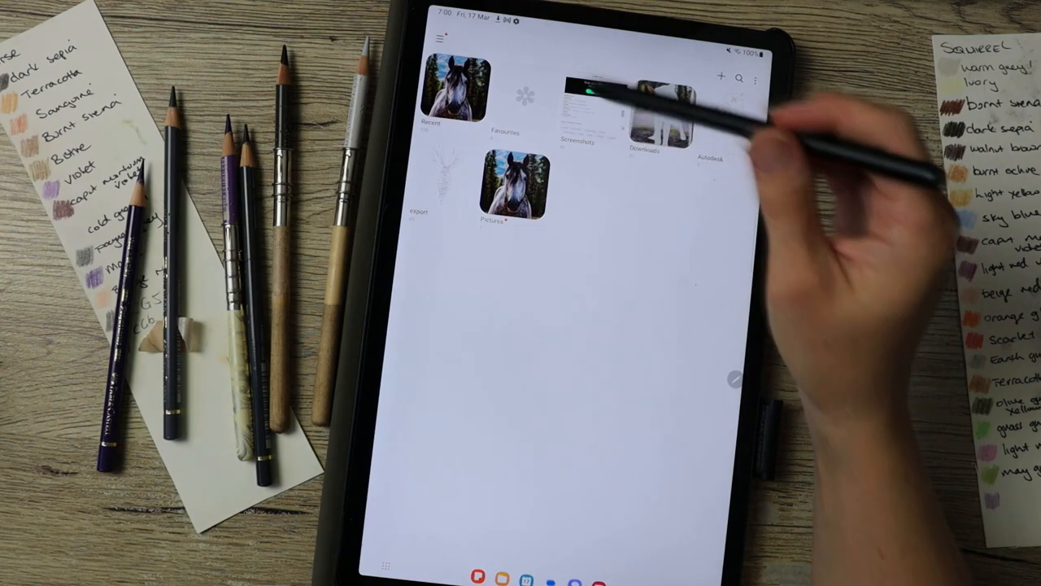
- Open the downloaded grey horse photo from the Gallery albums
{"action": "left_click", "coordinate": [455, 89]}
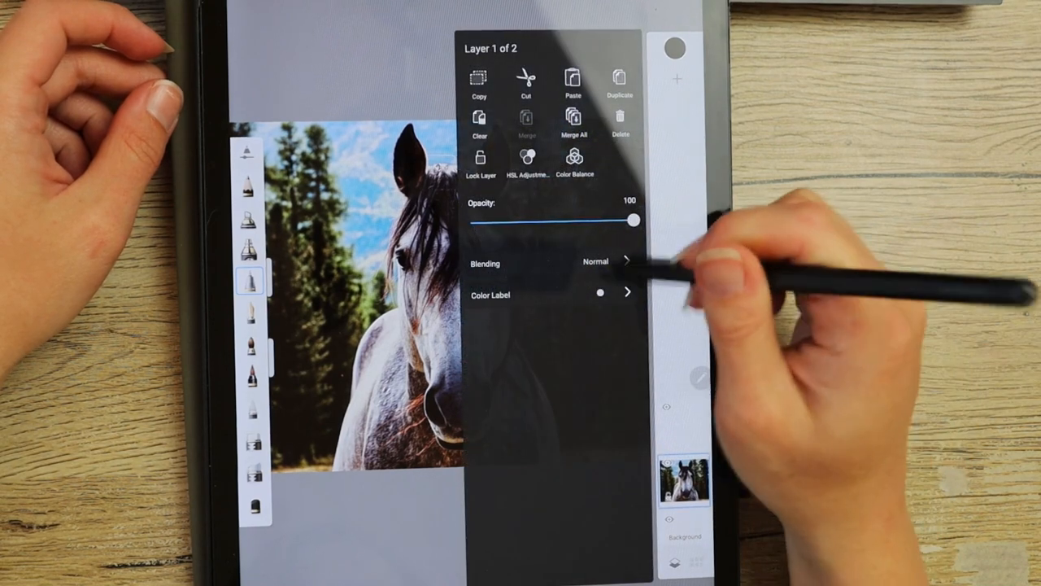
- Lower the horse photo layer's opacity so it can be traced over in pencil
{"action": "left_click_drag", "start_coordinate": [634, 222], "coordinate": [551, 221]}
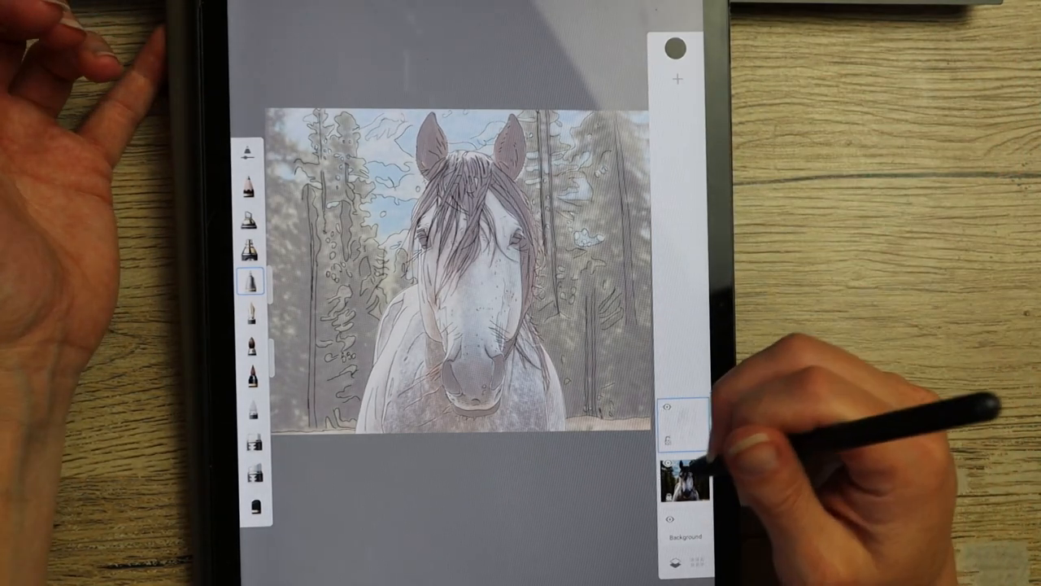
- Hide the reference photo layer so only the traced outline shows on white
{"action": "left_click", "coordinate": [683, 419]}
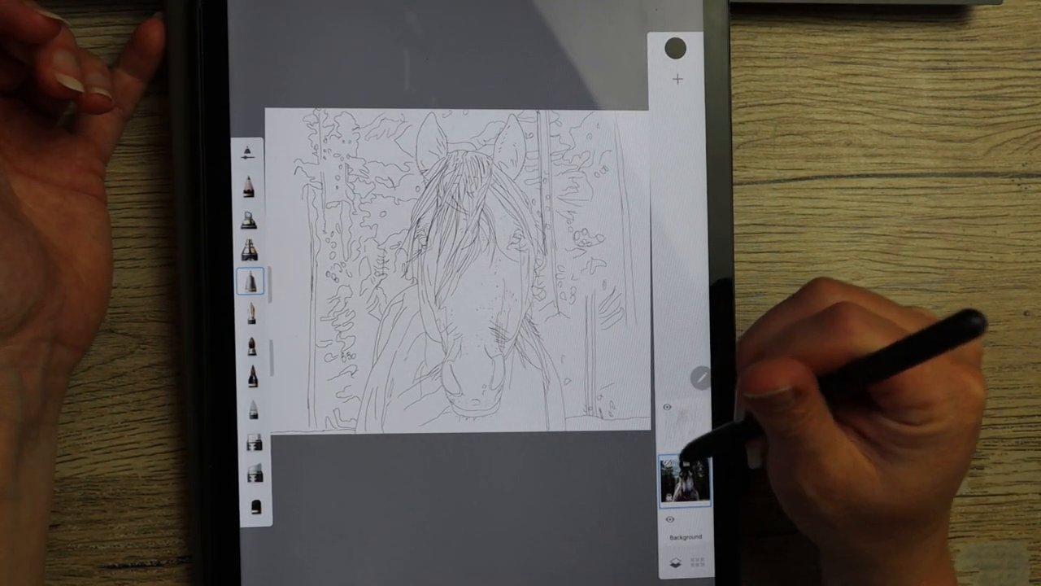
{"action": "left_click", "coordinate": [683, 484]}
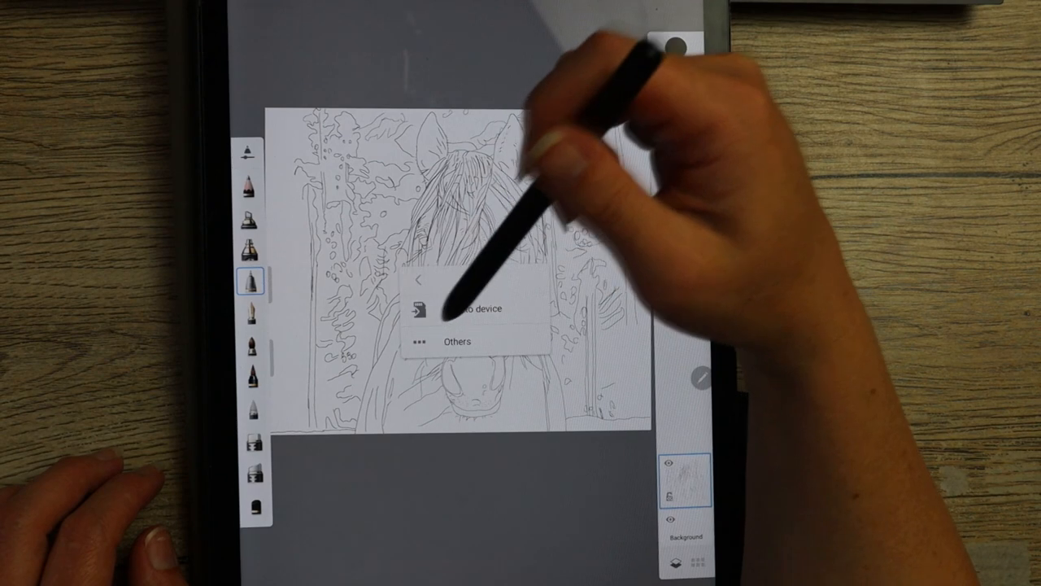
- Save the outline drawing to the device as a PNG named 'horse'
{"action": "left_click", "coordinate": [457, 309]}
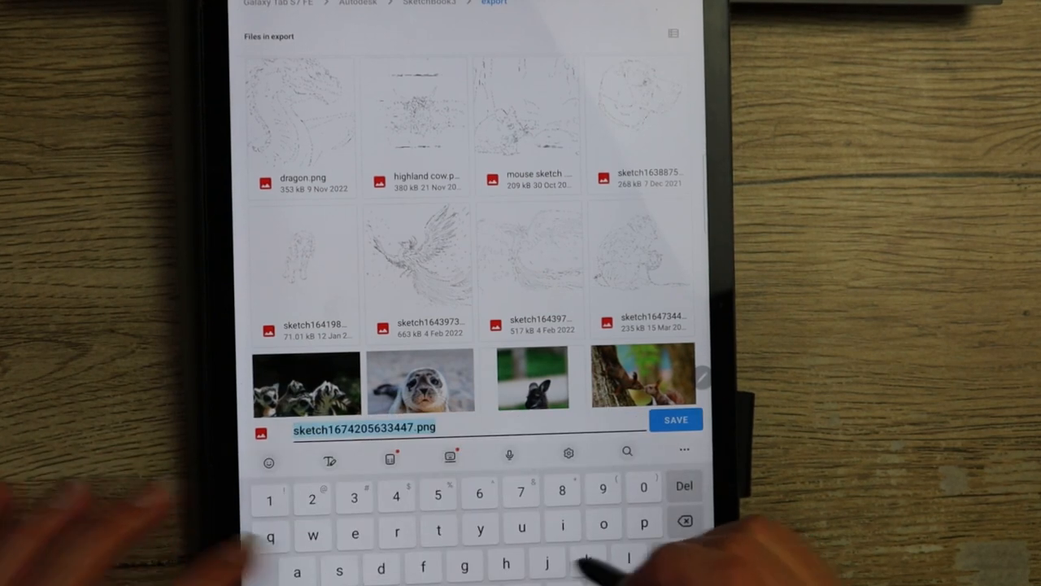
{"action": "type", "text": "horse"}
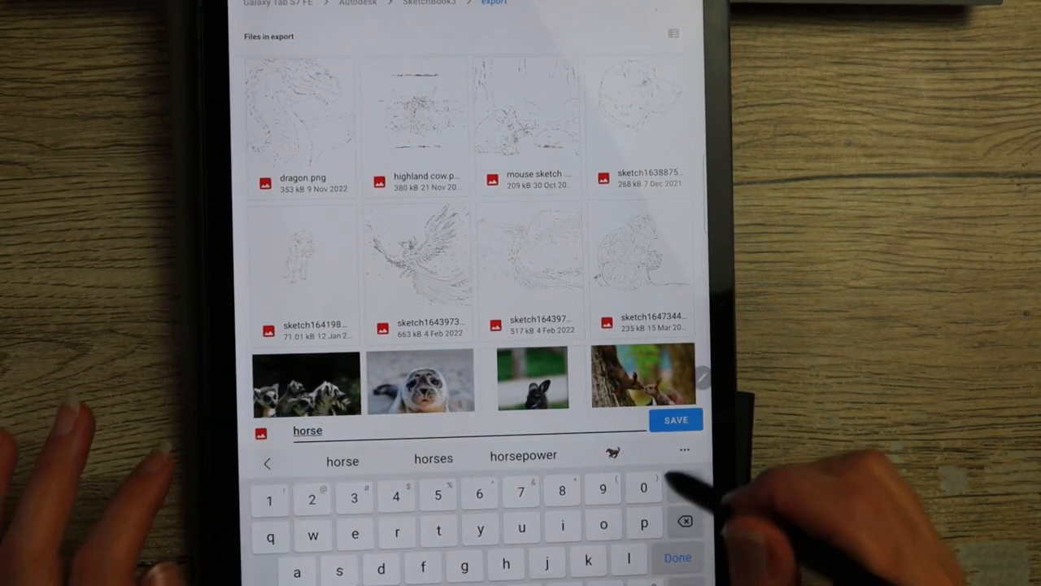
{"action": "left_click", "coordinate": [675, 419]}
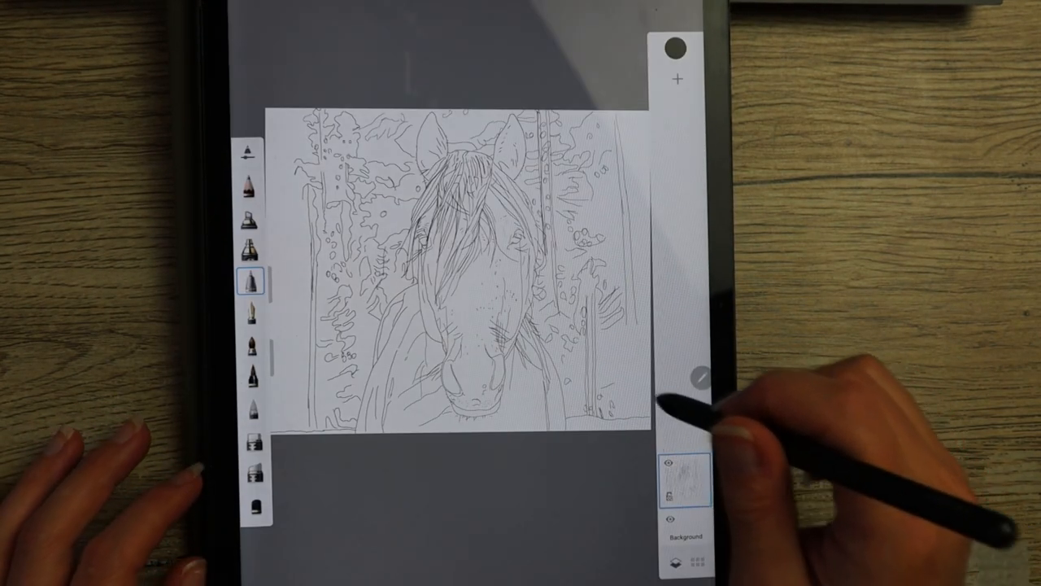